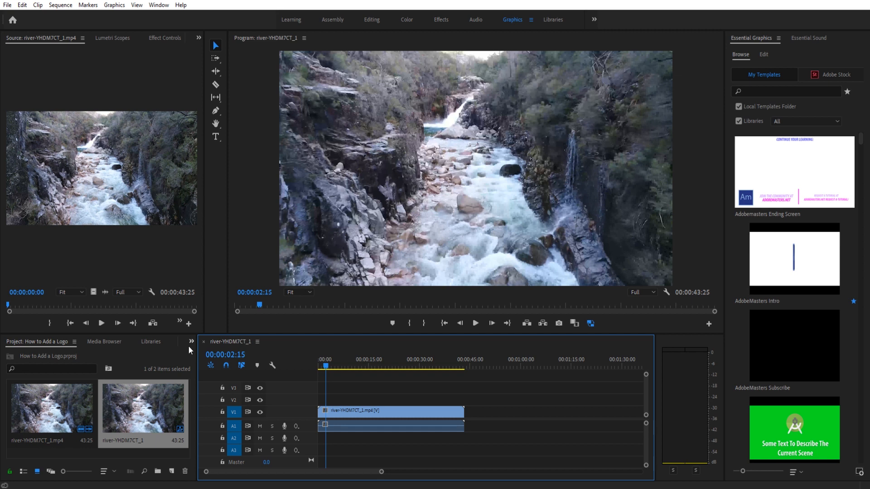
{"action": "mouse_move", "coordinate": [283, 335]}
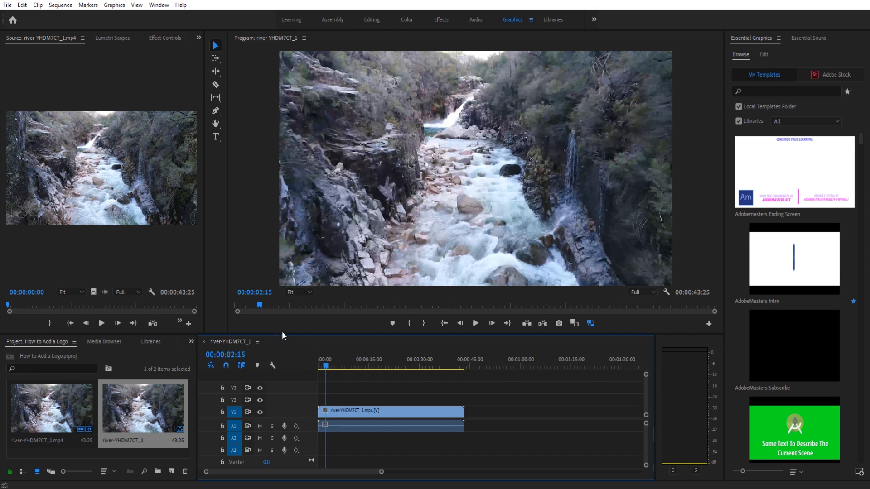
Reveal the Graphics > New Layer choices: Text, Rectangle, Ellipse and From file.
{"action": "left_click", "coordinate": [114, 5]}
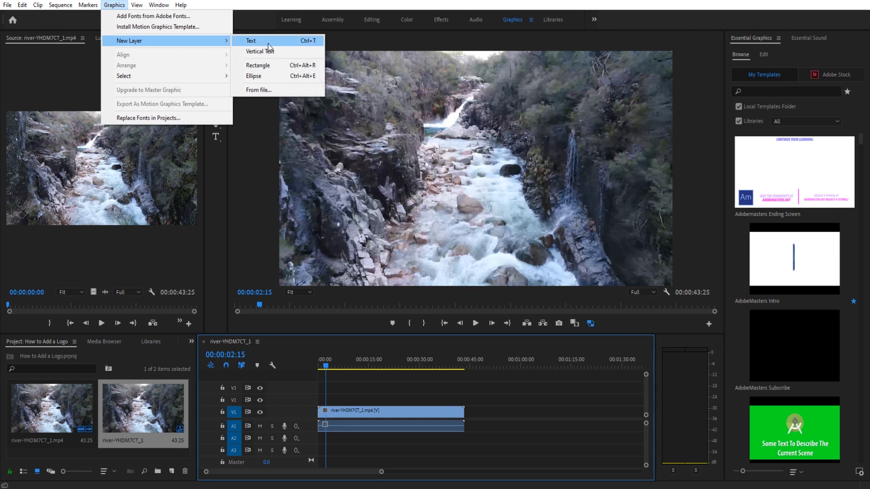
{"action": "mouse_move", "coordinate": [258, 66]}
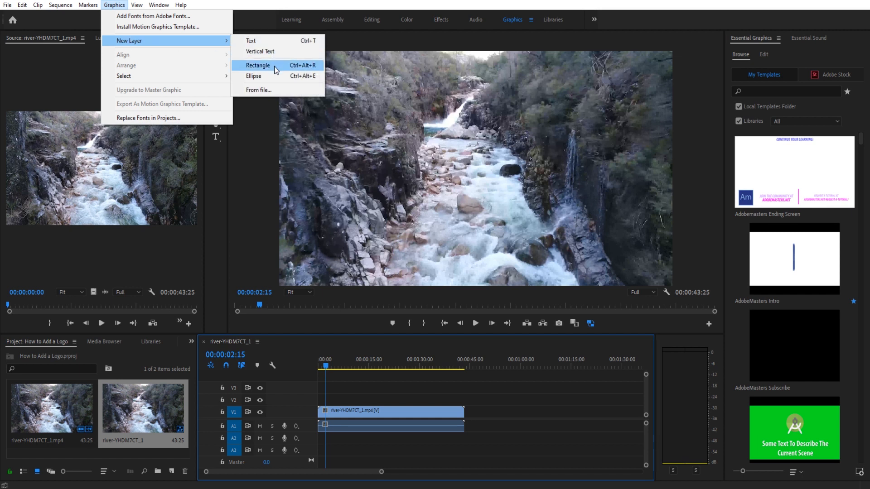
{"action": "mouse_move", "coordinate": [274, 91]}
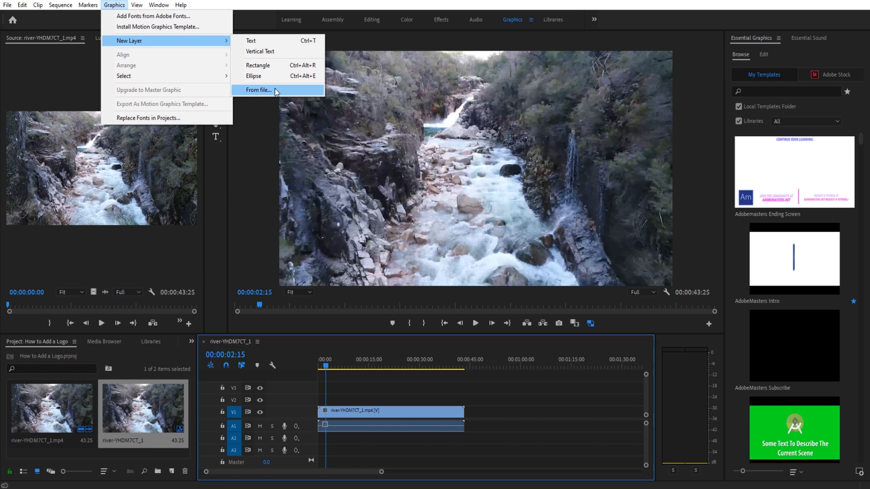
Import AdobeMasters-Logo.png from file as a graphic layer over the river clip.
{"action": "left_click", "coordinate": [259, 90]}
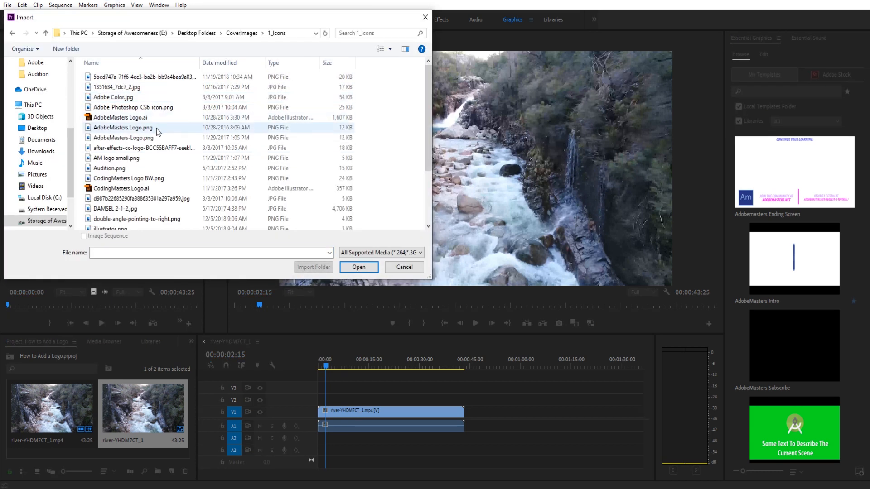
{"action": "left_click", "coordinate": [380, 49]}
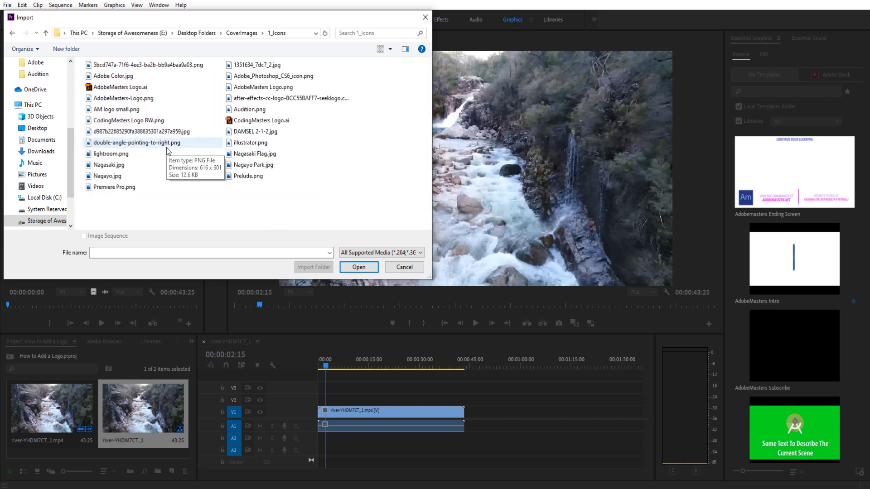
{"action": "left_click", "coordinate": [380, 49]}
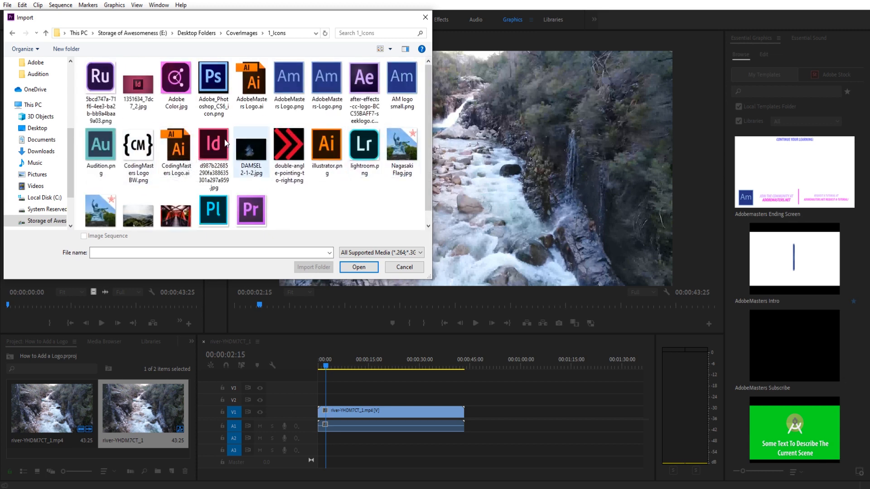
{"action": "left_click", "coordinate": [326, 76]}
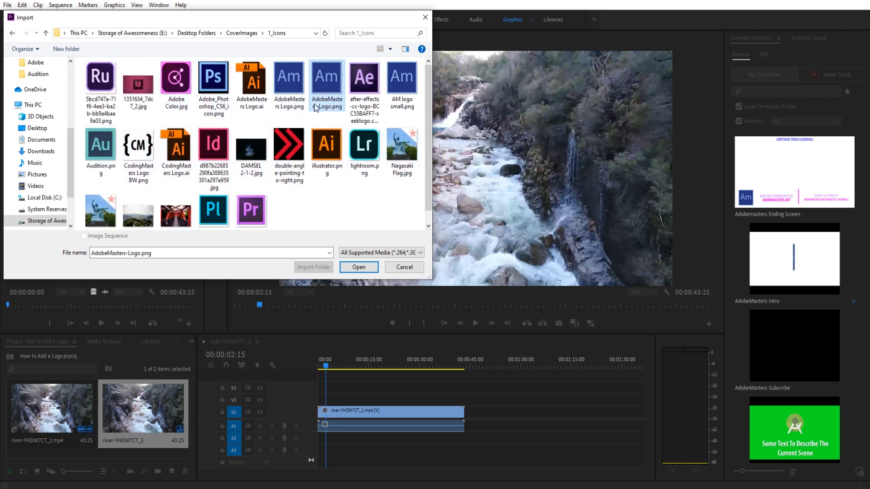
{"action": "left_click", "coordinate": [359, 267]}
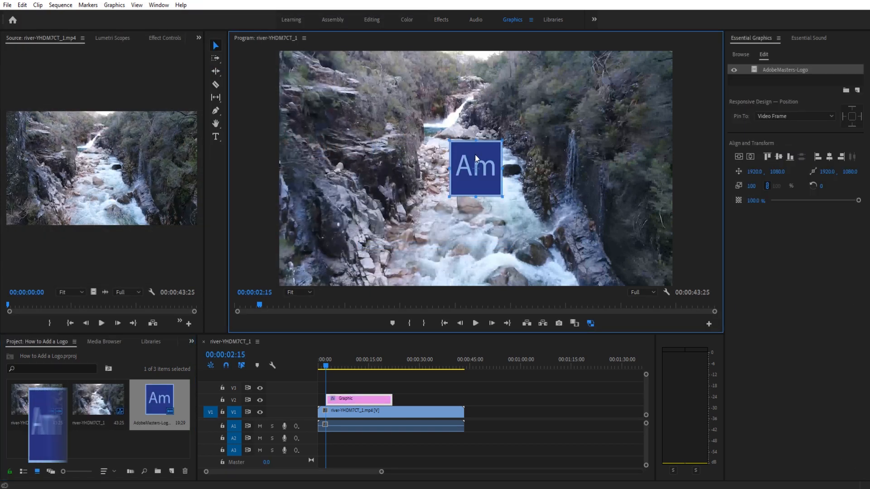
Set the logo's Scale to 60 and Position to 3605.7, 206.2 in Effect Controls.
{"action": "left_click", "coordinate": [355, 399]}
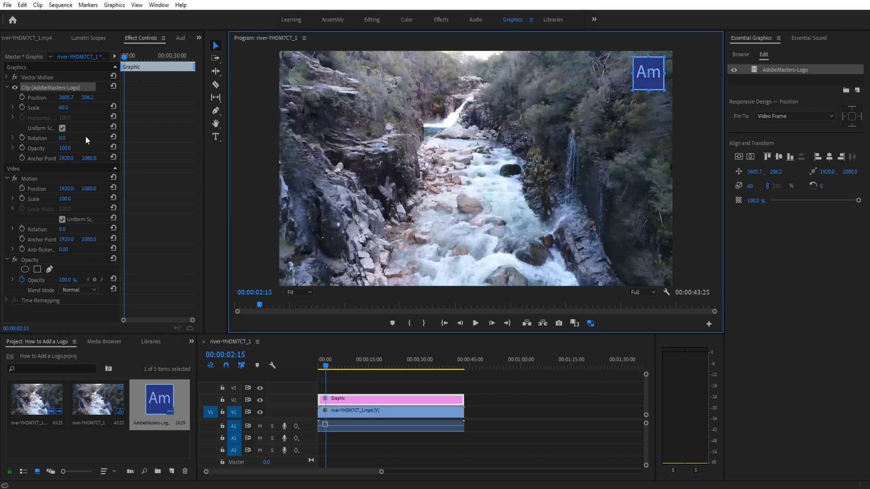
Lower the logo's Opacity to 79 and play back the footage with the faded logo.
{"action": "left_click_drag", "start_coordinate": [65, 148], "coordinate": [44, 148]}
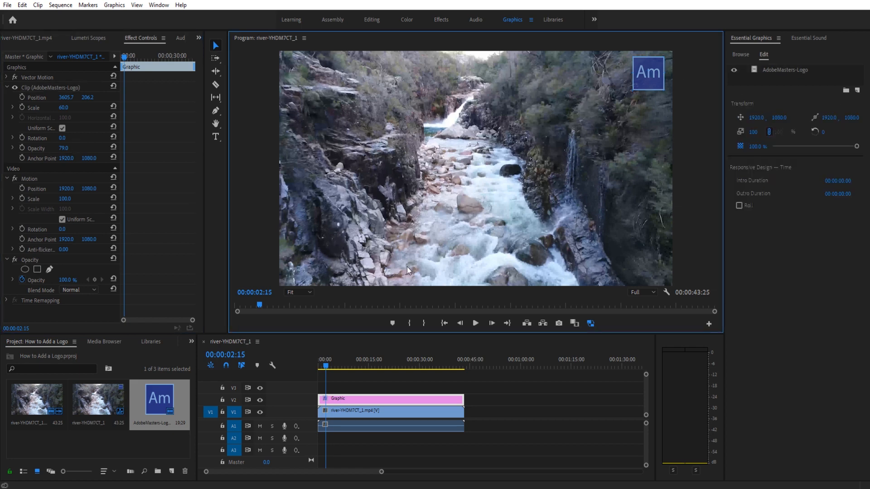
{"action": "left_click", "coordinate": [474, 323]}
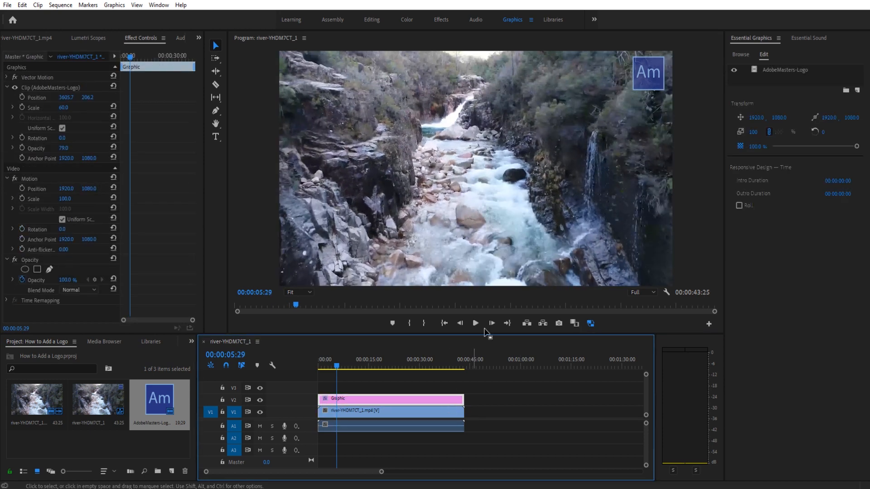
{"action": "mouse_move", "coordinate": [509, 377]}
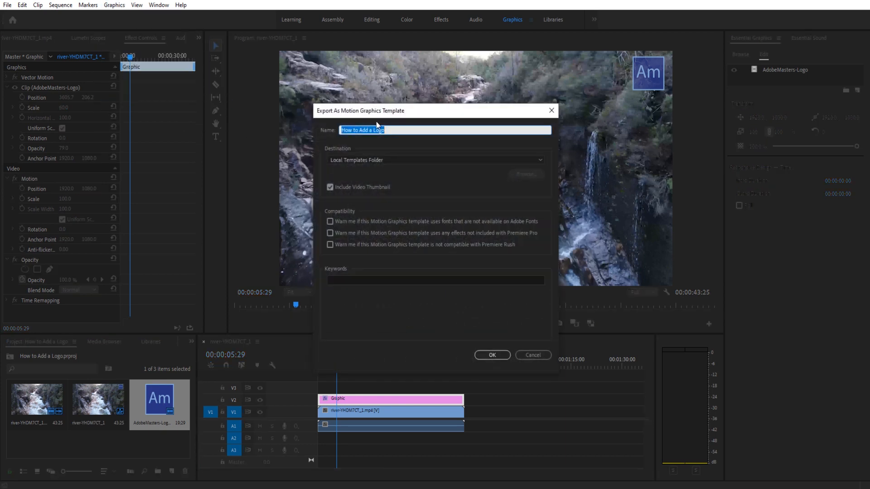
Export the graphic as a Motion Graphics template named Logo to the Local Templates Folder.
{"action": "type", "text": "Logo"}
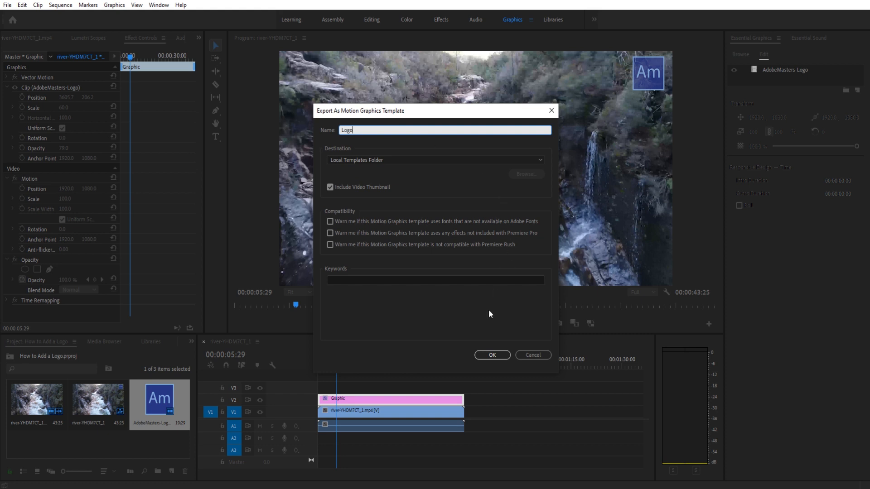
{"action": "left_click", "coordinate": [492, 355]}
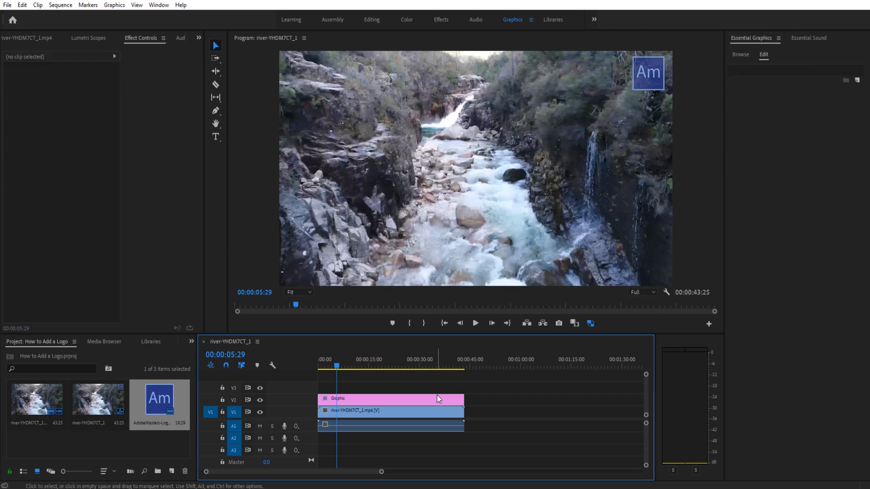
Delete the logo clip, then search 'logo' in Essential Graphics Browse to locate the Logo template.
{"action": "key", "text": "Delete"}
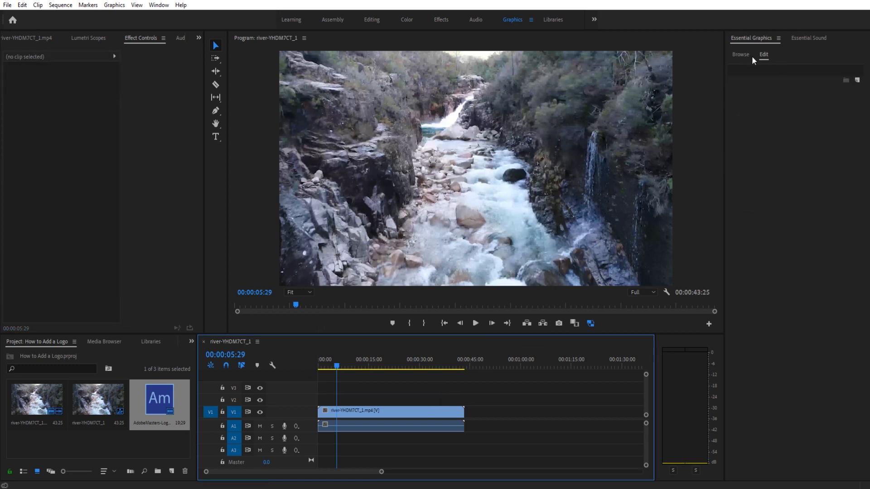
{"action": "left_click", "coordinate": [740, 54]}
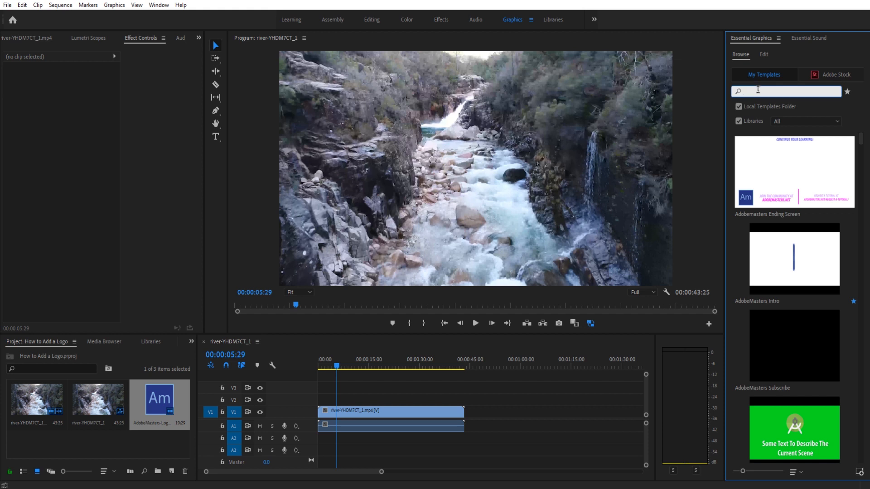
{"action": "type", "text": "logo"}
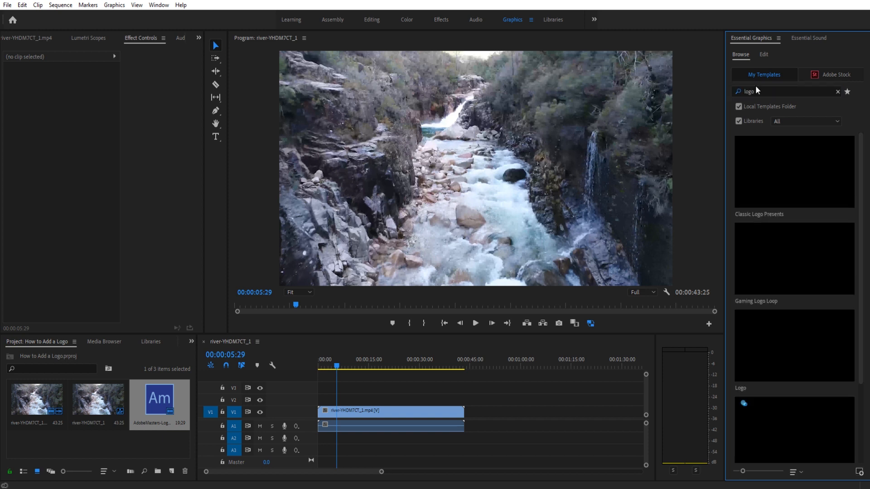
{"action": "scroll", "scroll_direction": "down", "scroll_amount": 3}
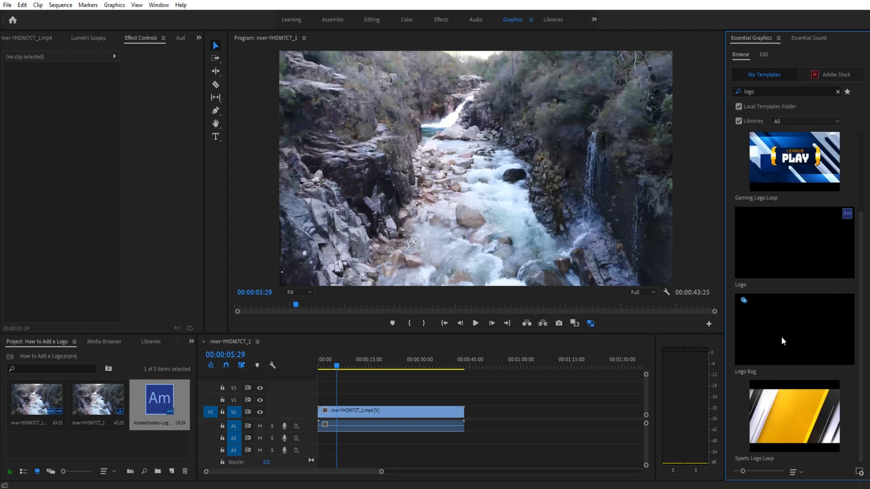
{"action": "mouse_move", "coordinate": [784, 377]}
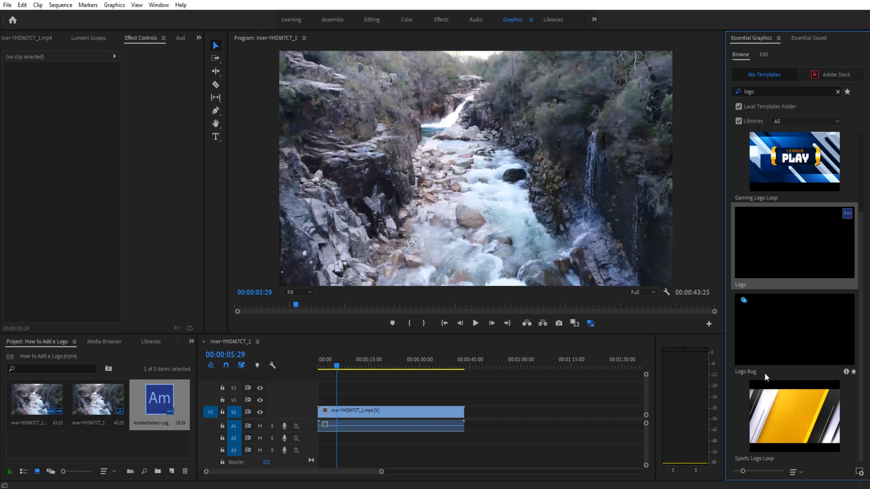
{"action": "mouse_move", "coordinate": [771, 355]}
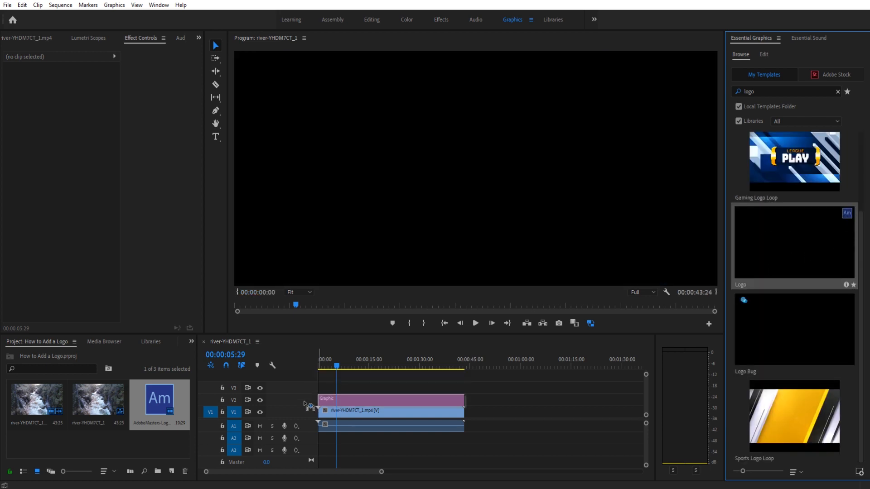
Drop the Logo template onto track V2 above the river clip.
{"action": "left_click", "coordinate": [389, 411]}
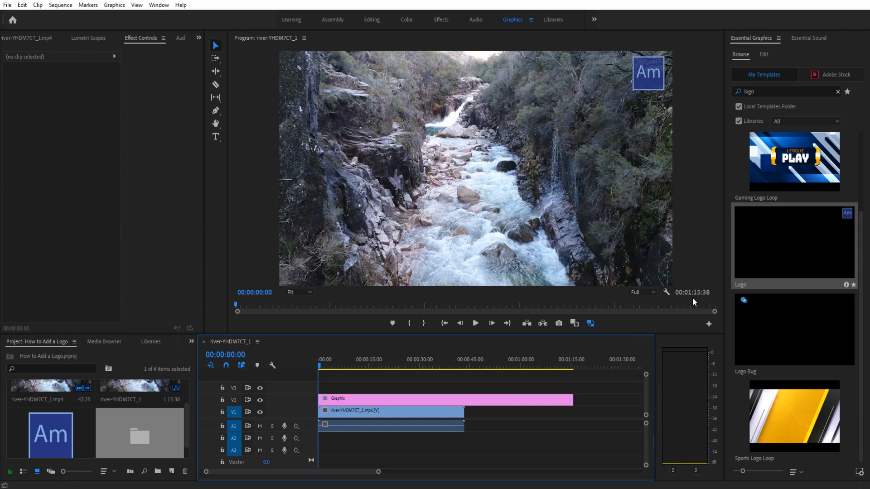
{"action": "mouse_move", "coordinate": [610, 424]}
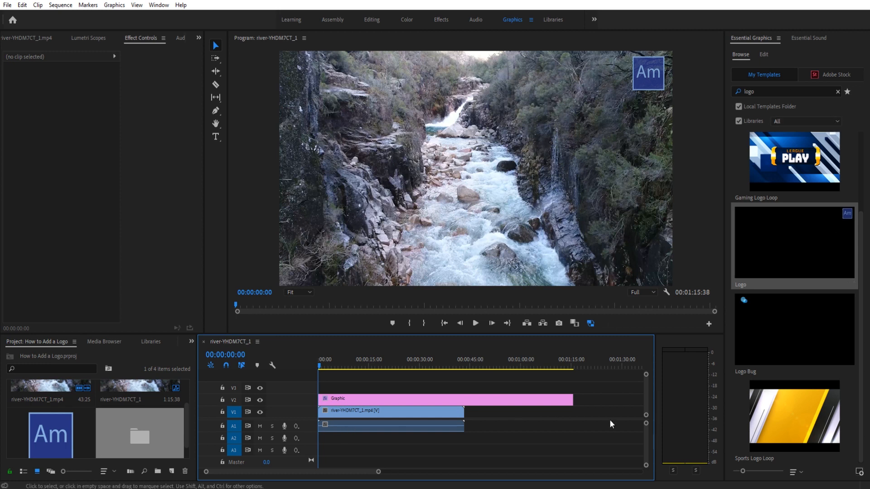